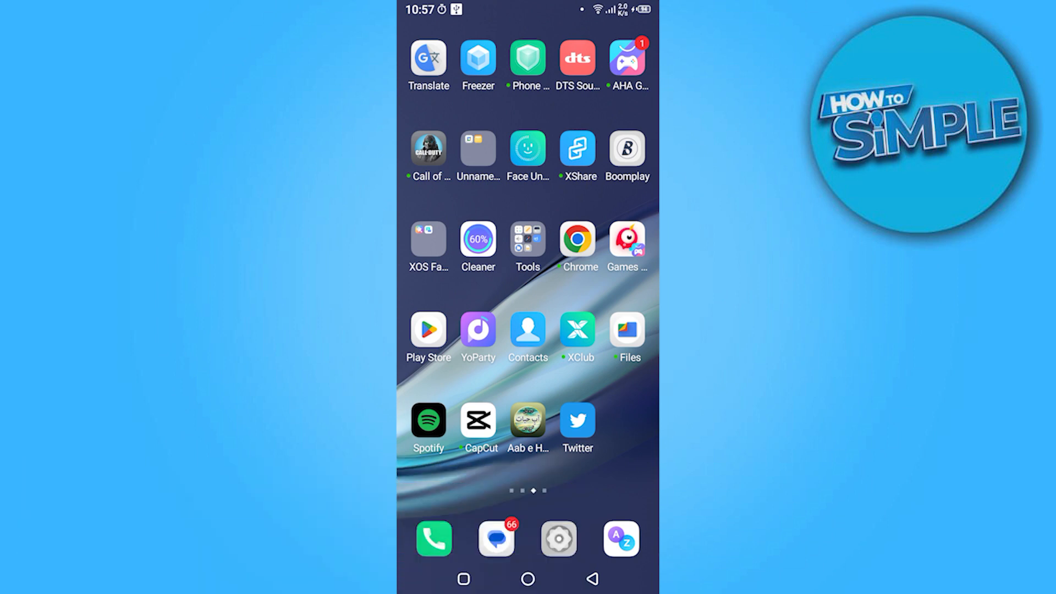
Step: Launch the Twitter app from the Android home screen
click(576, 419)
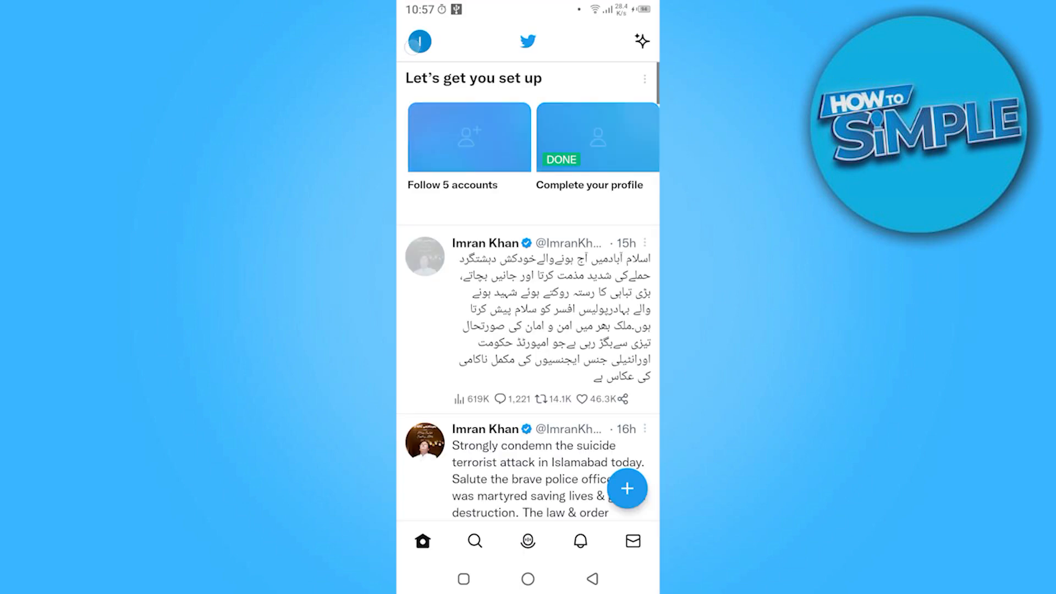
Step: Reach the Settings page via the side menu's Settings and privacy entry
click(418, 41)
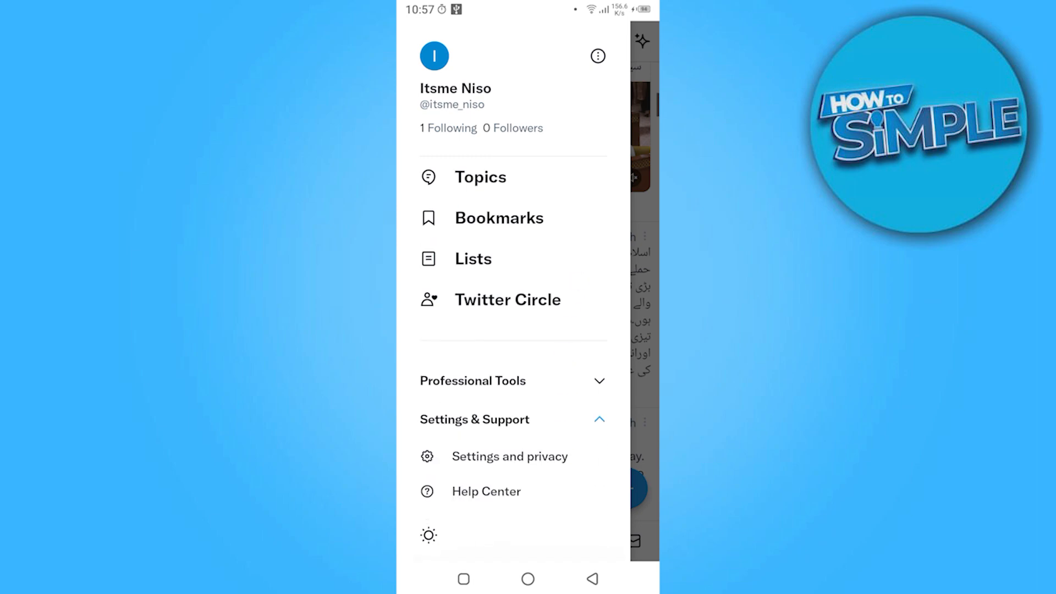
click(509, 455)
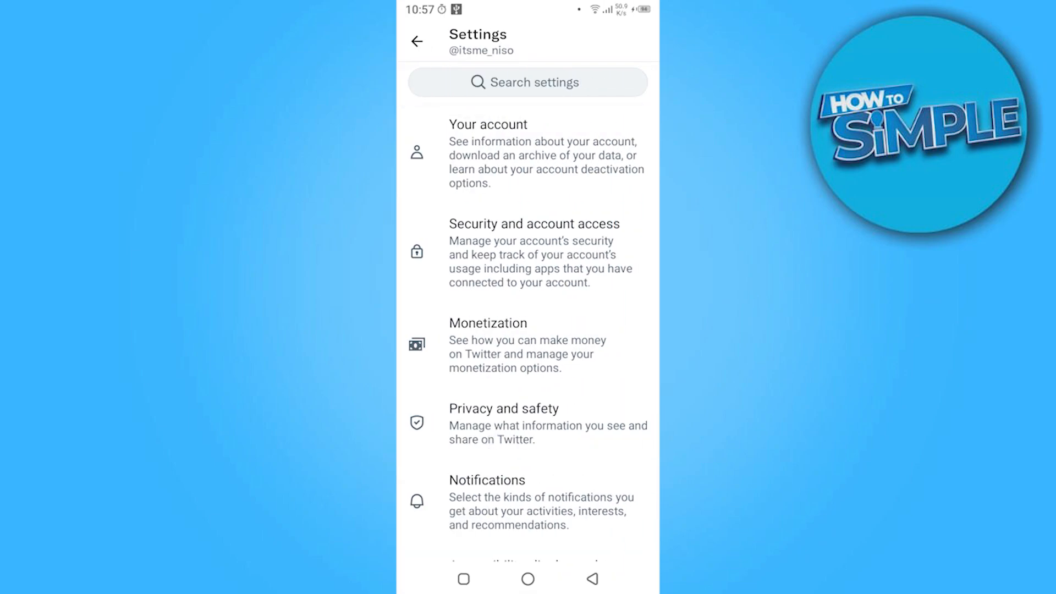
Step: View Account information (username, phone, email, country) under Your account
click(527, 154)
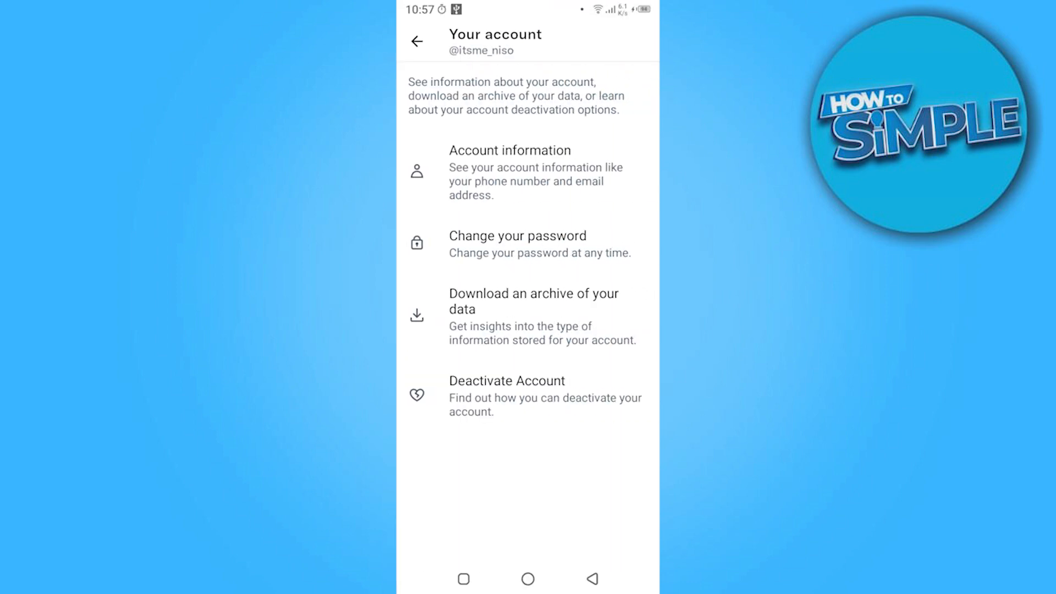
click(509, 172)
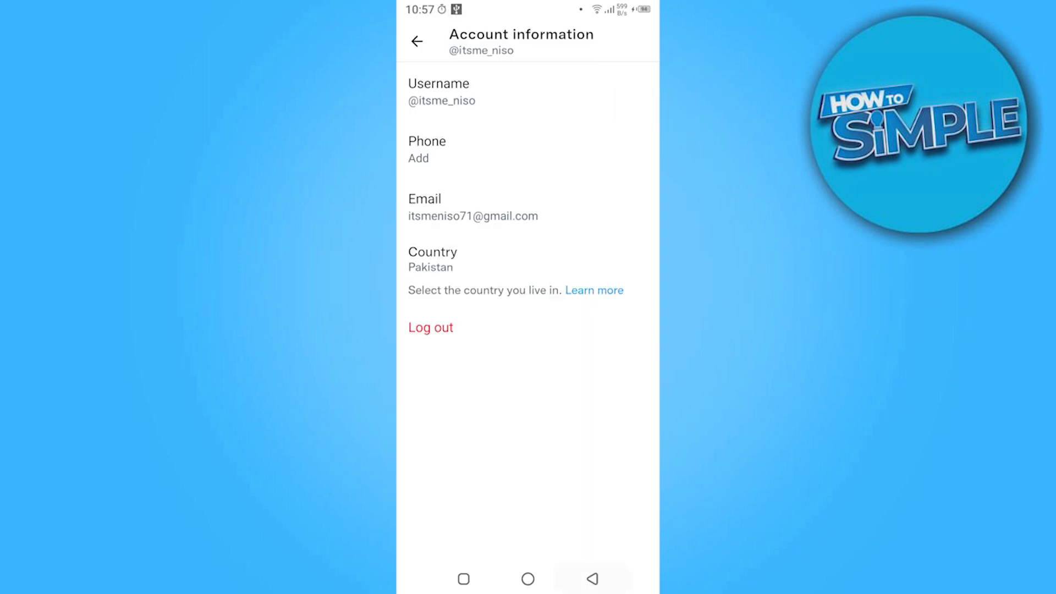
Step: Leave the Account information screen, bringing up Twitter's loading screen
click(442, 92)
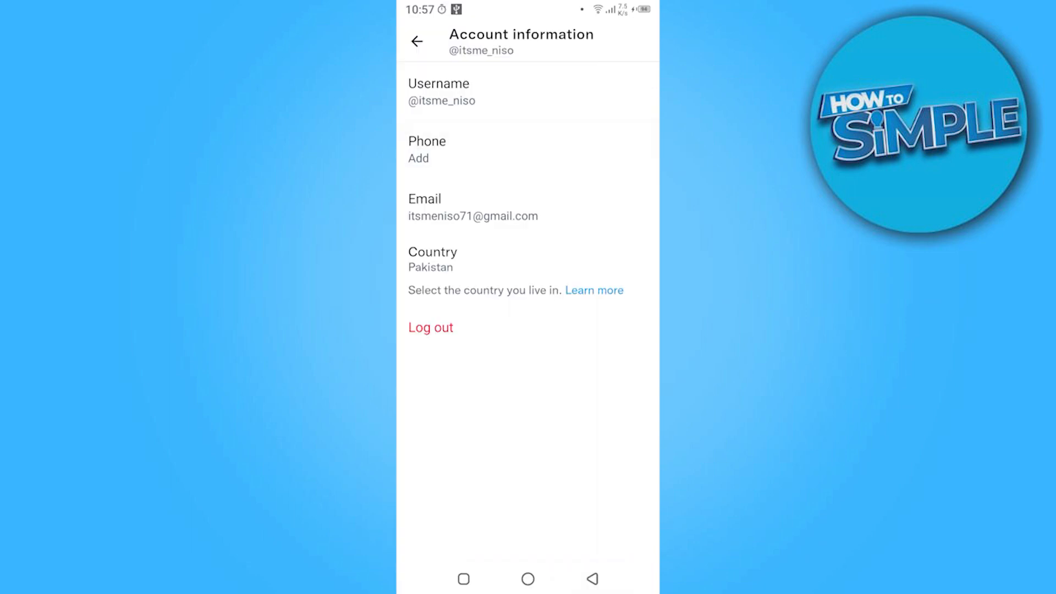
click(430, 328)
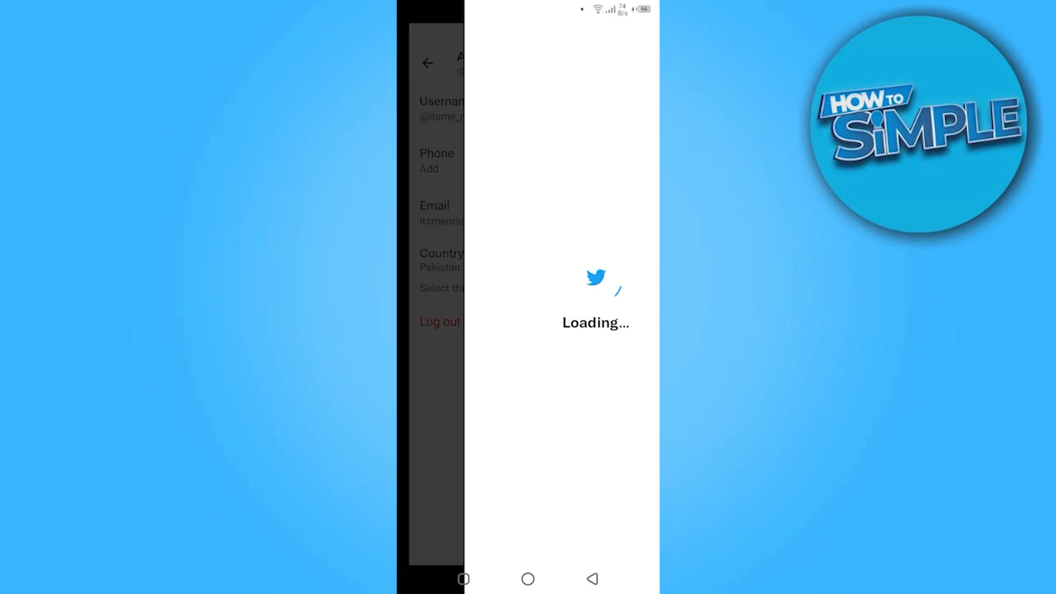